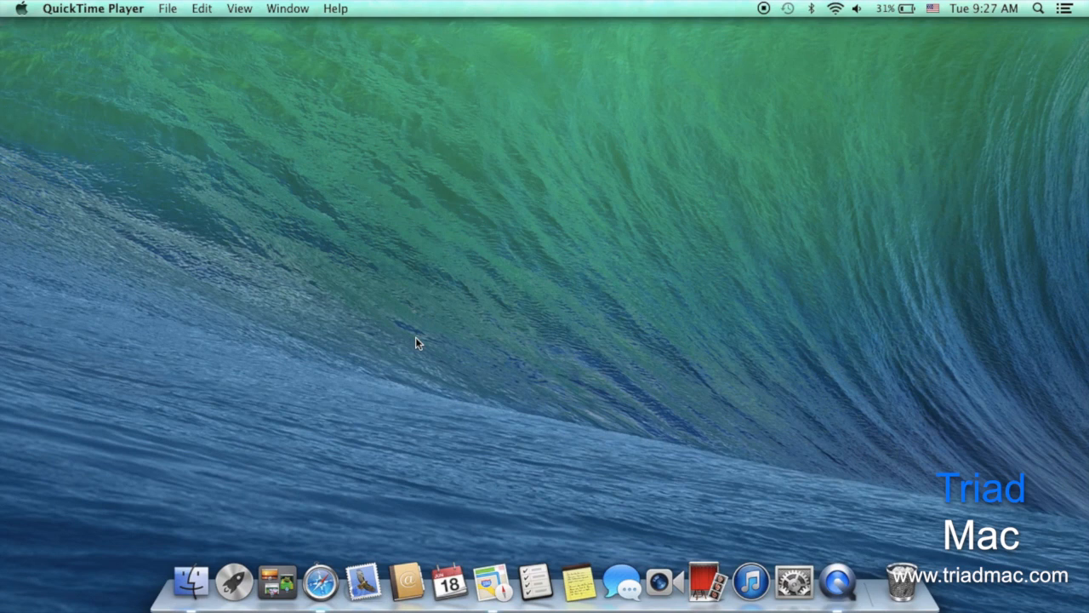
{"action": "mouse_move", "coordinate": [367, 419]}
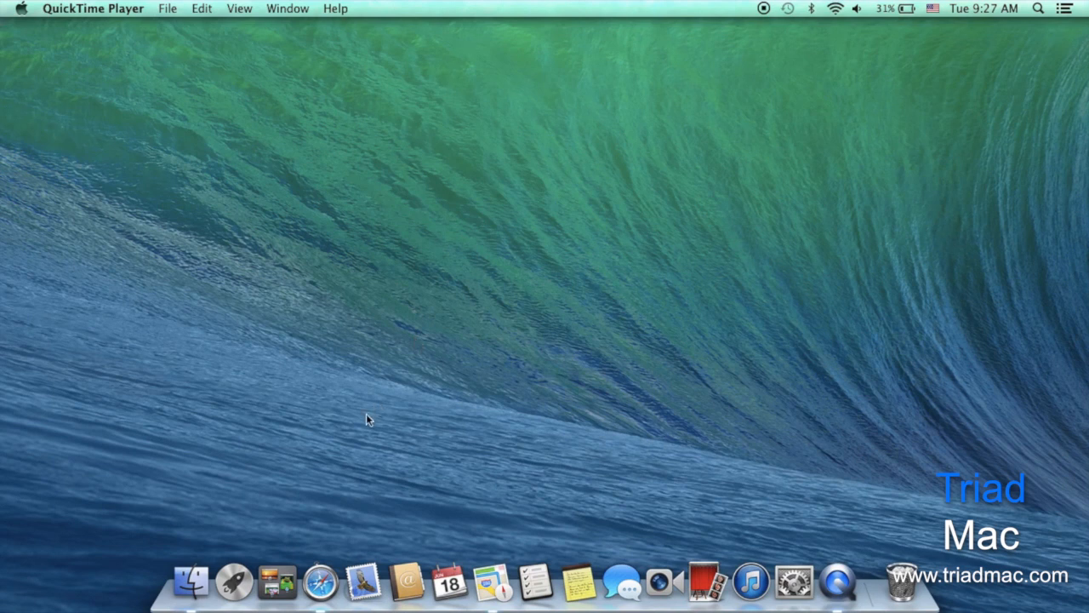
Show Safari's bookmarks sidebar, then give Finder's birthday file the blue Home tag
{"action": "left_click", "coordinate": [321, 581]}
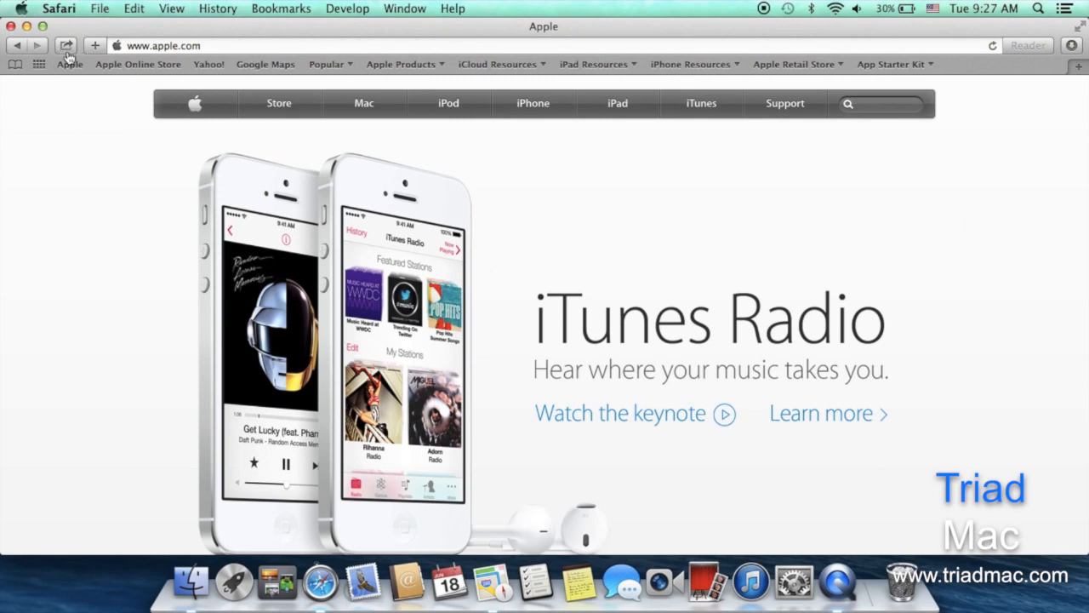
{"action": "mouse_move", "coordinate": [16, 64]}
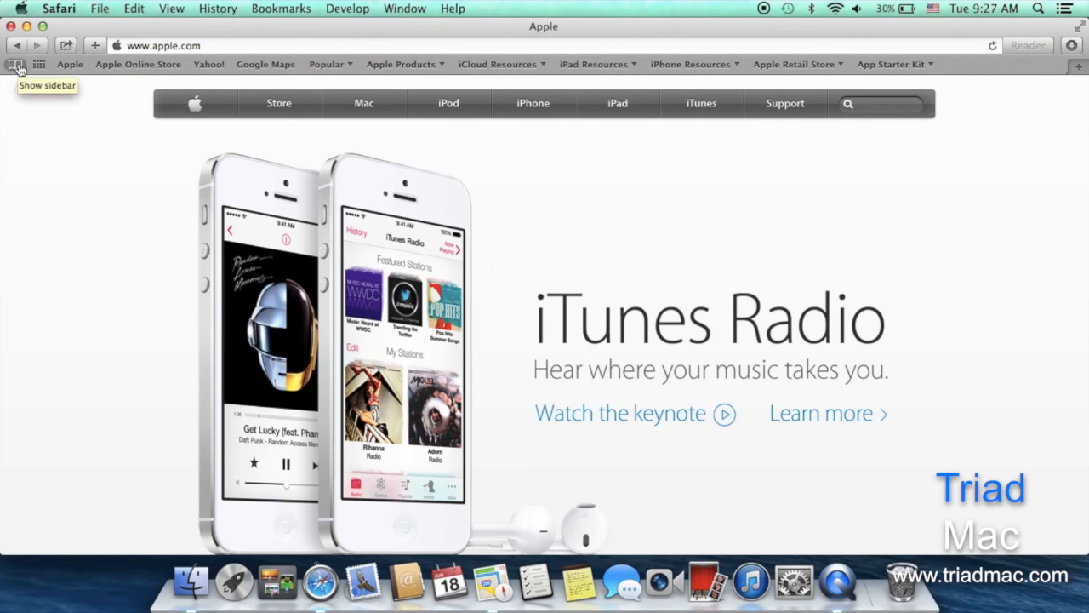
{"action": "left_click", "coordinate": [16, 67]}
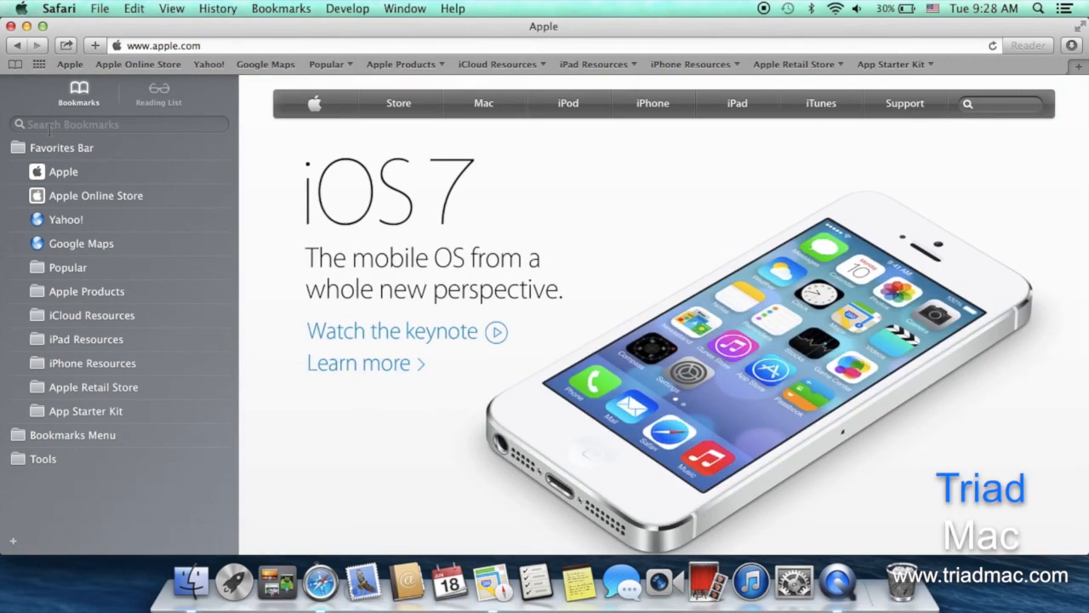
{"action": "mouse_move", "coordinate": [98, 168]}
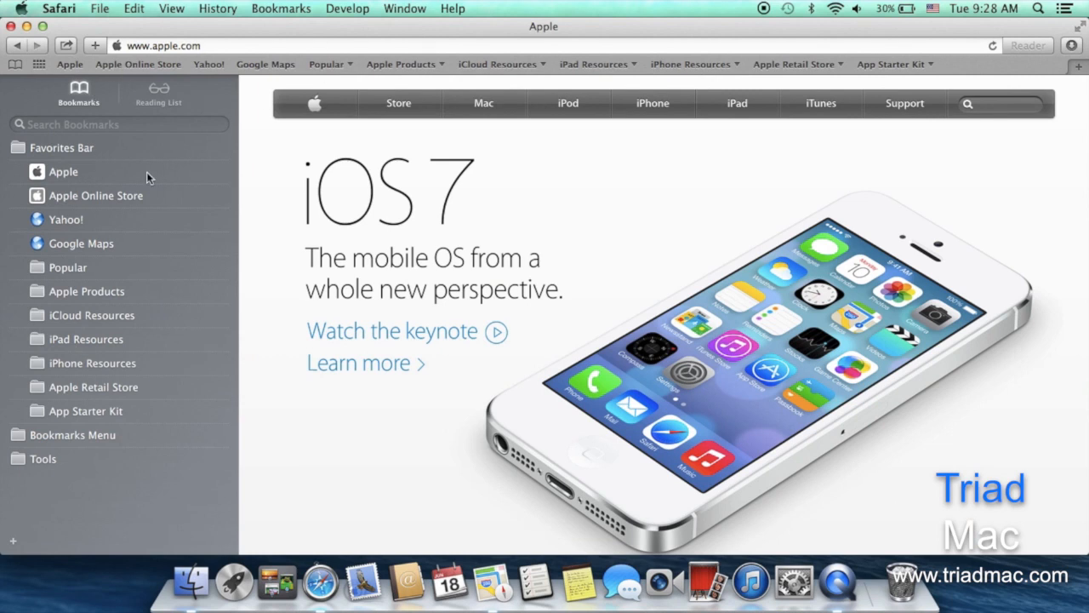
{"action": "mouse_move", "coordinate": [109, 148]}
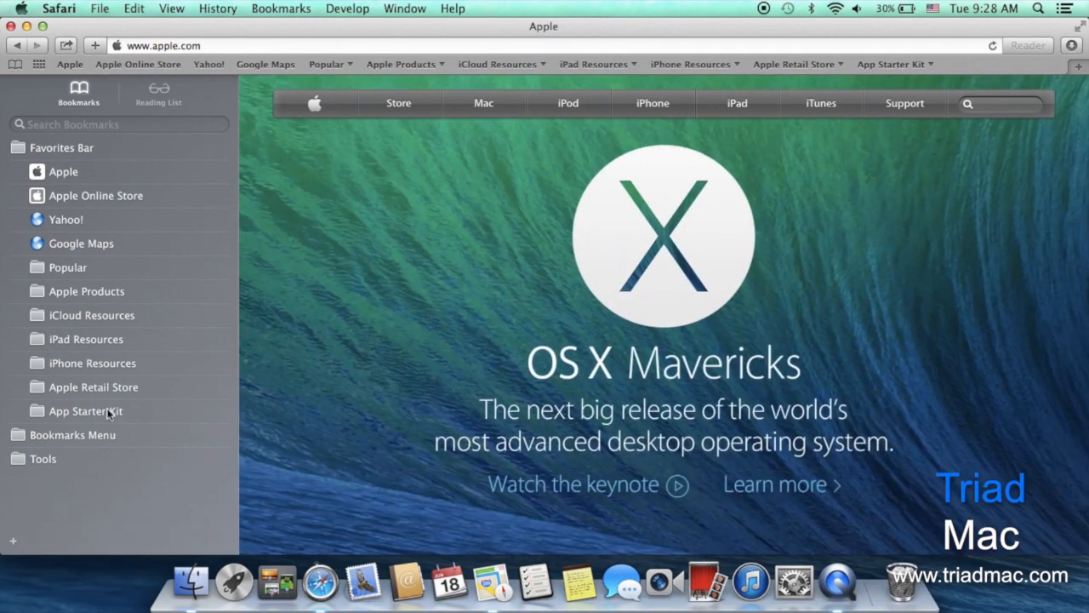
{"action": "mouse_move", "coordinate": [130, 441]}
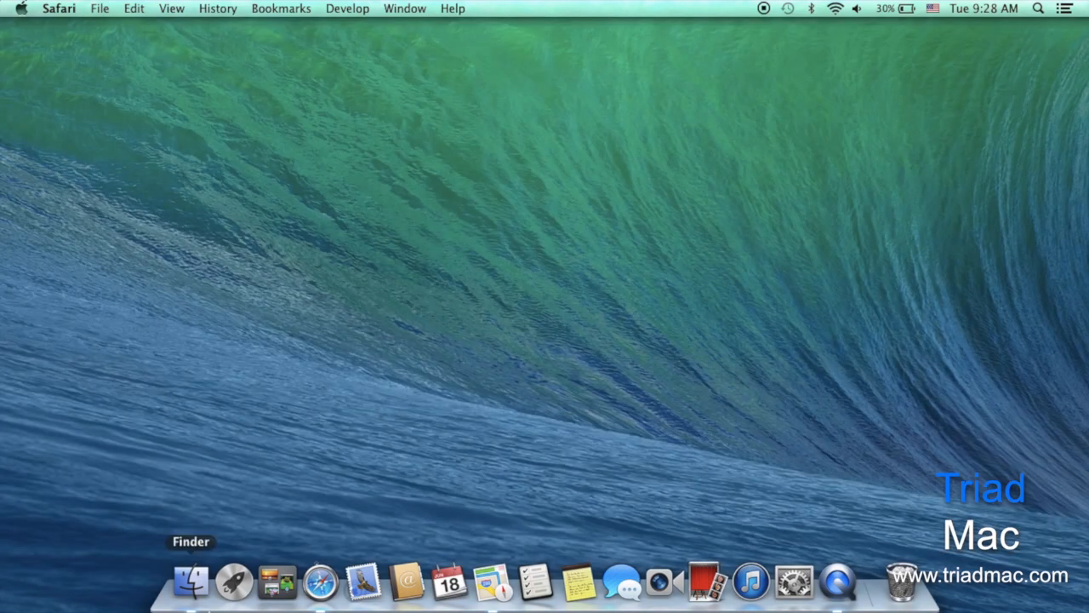
{"action": "left_click", "coordinate": [190, 581]}
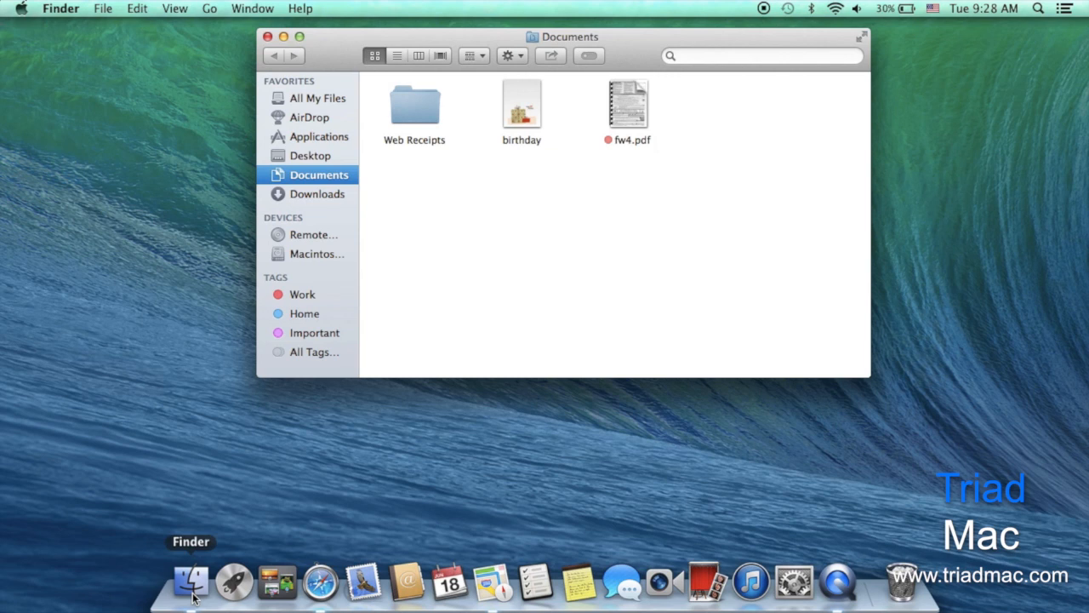
{"action": "mouse_move", "coordinate": [425, 345]}
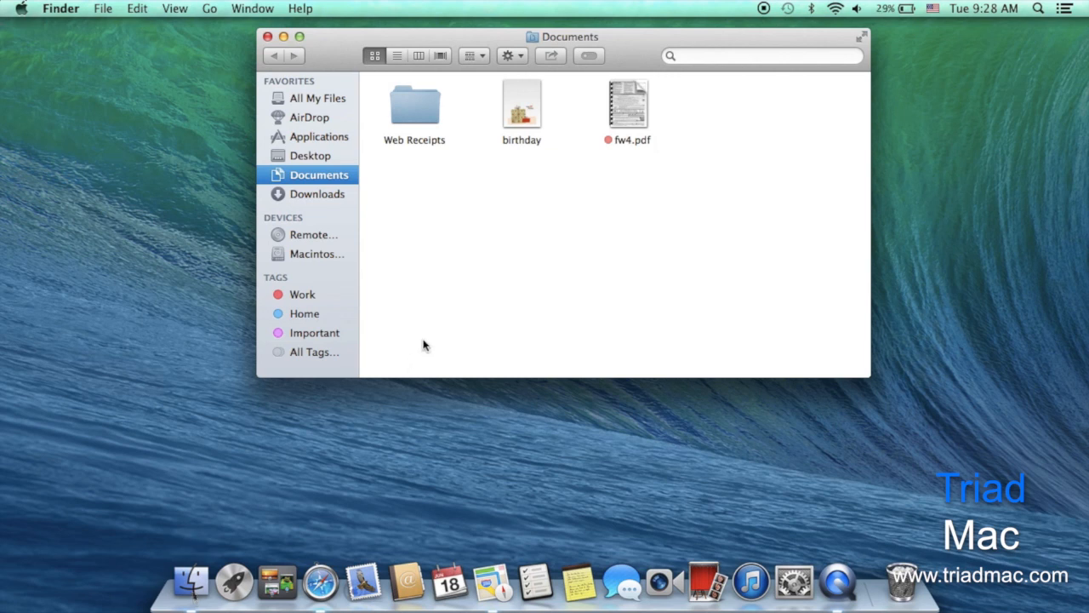
{"action": "left_click", "coordinate": [521, 106]}
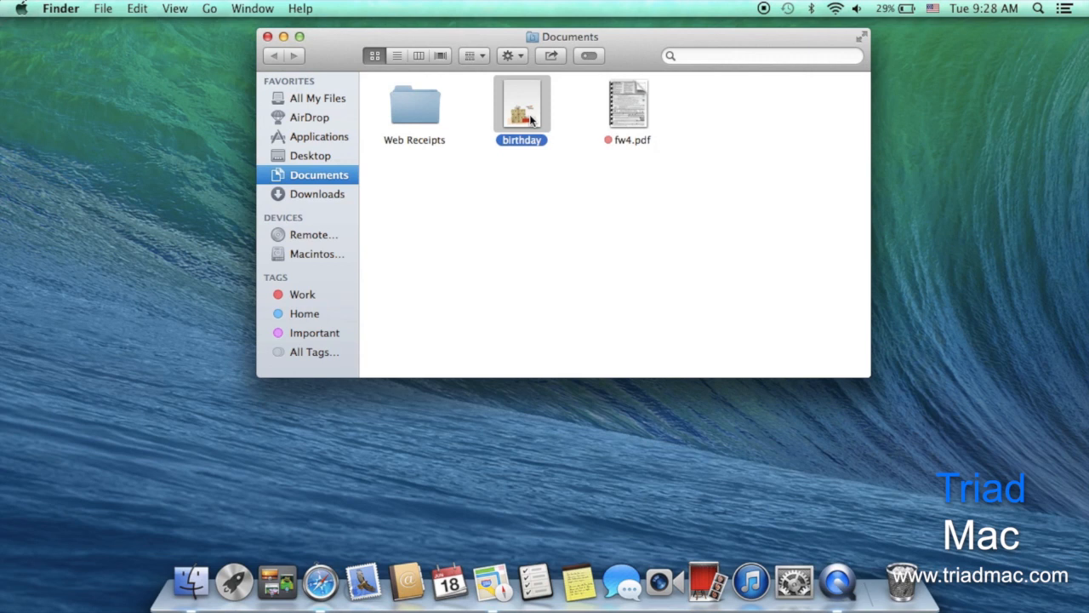
{"action": "mouse_move", "coordinate": [326, 339]}
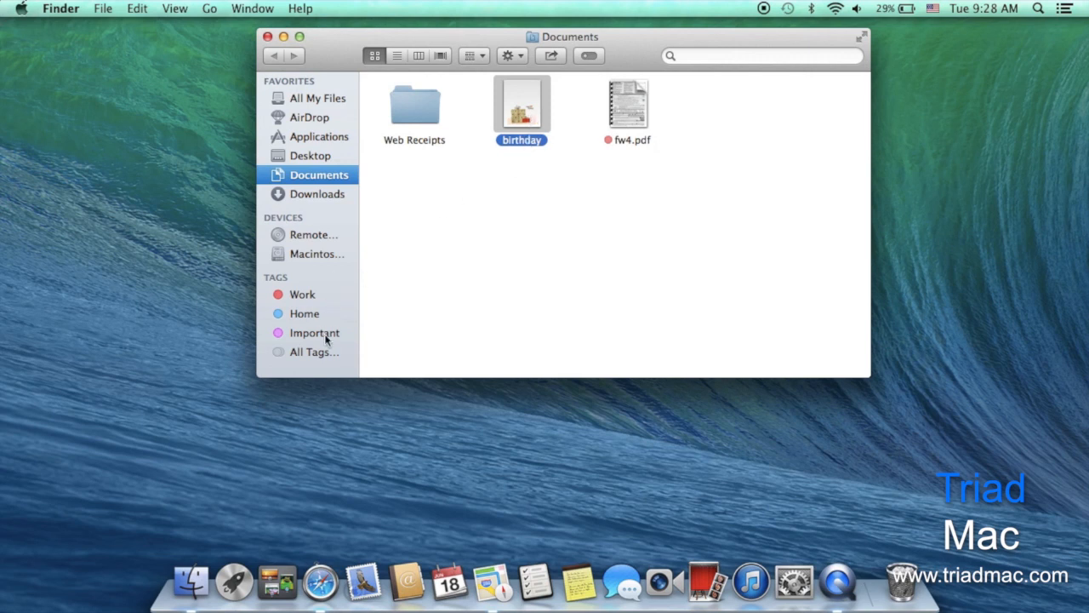
{"action": "mouse_move", "coordinate": [391, 254]}
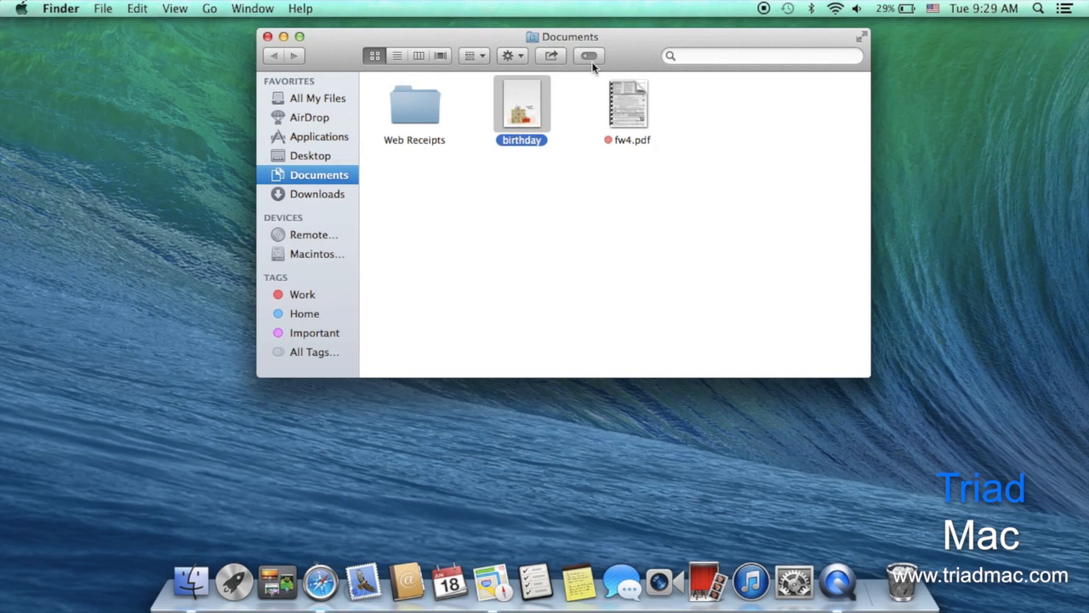
{"action": "left_click", "coordinate": [588, 55]}
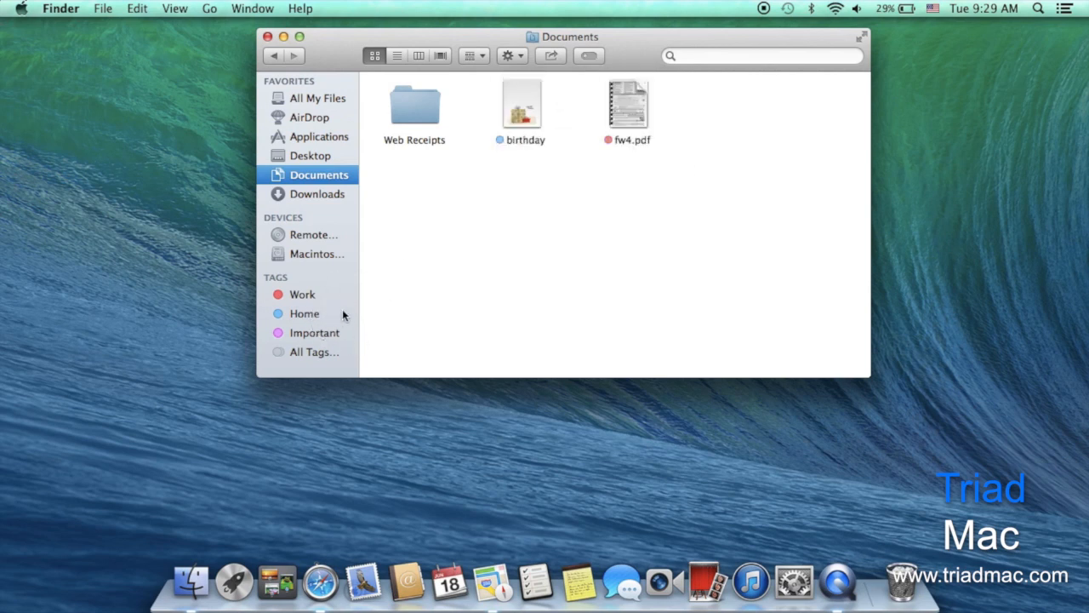
{"action": "left_click", "coordinate": [762, 55]}
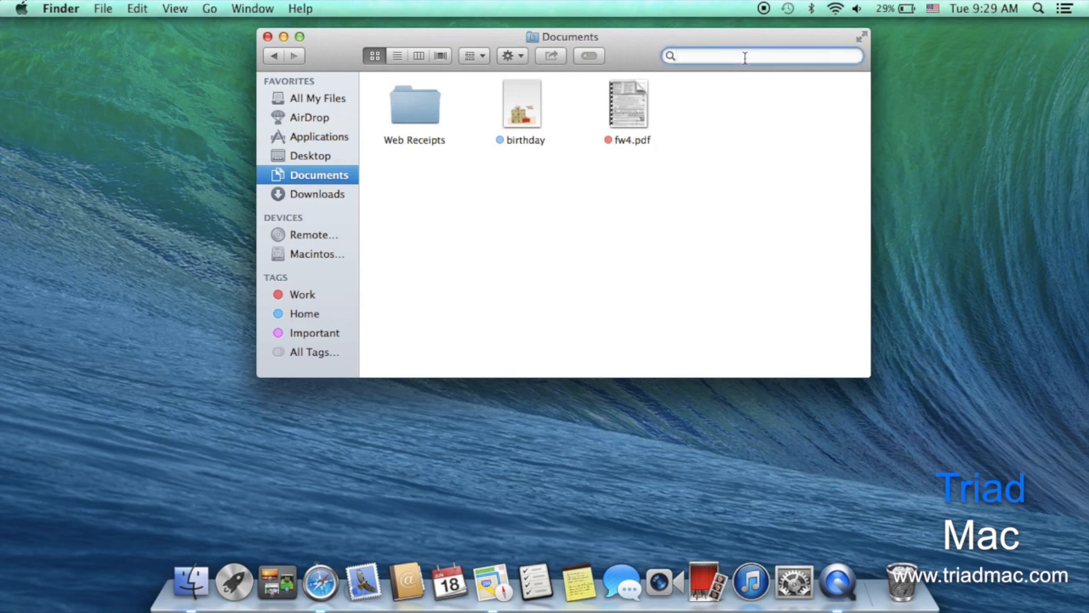
{"action": "type", "text": "home"}
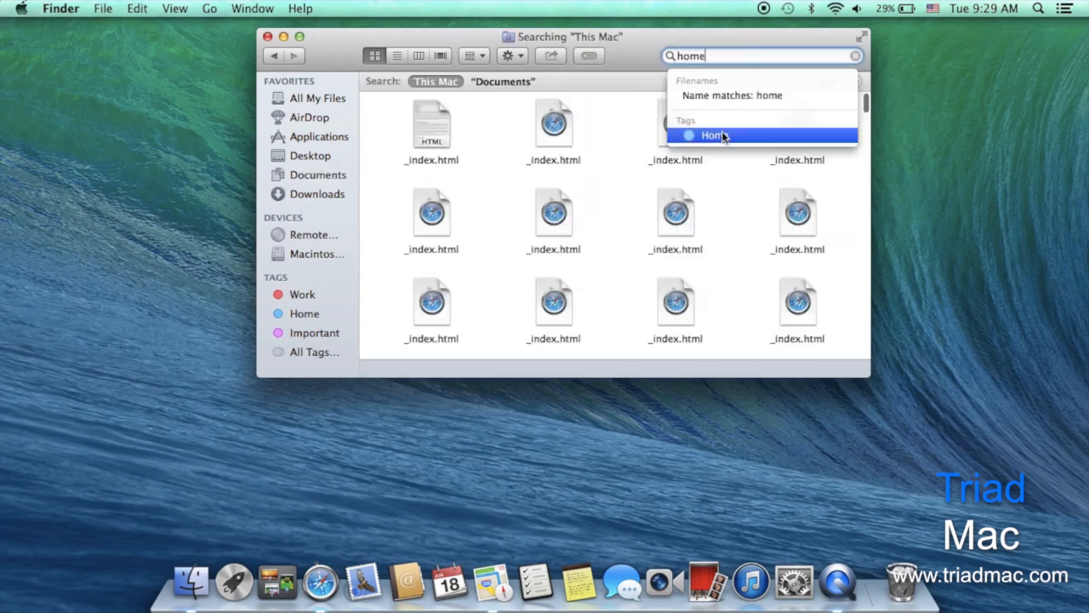
{"action": "left_click", "coordinate": [714, 135]}
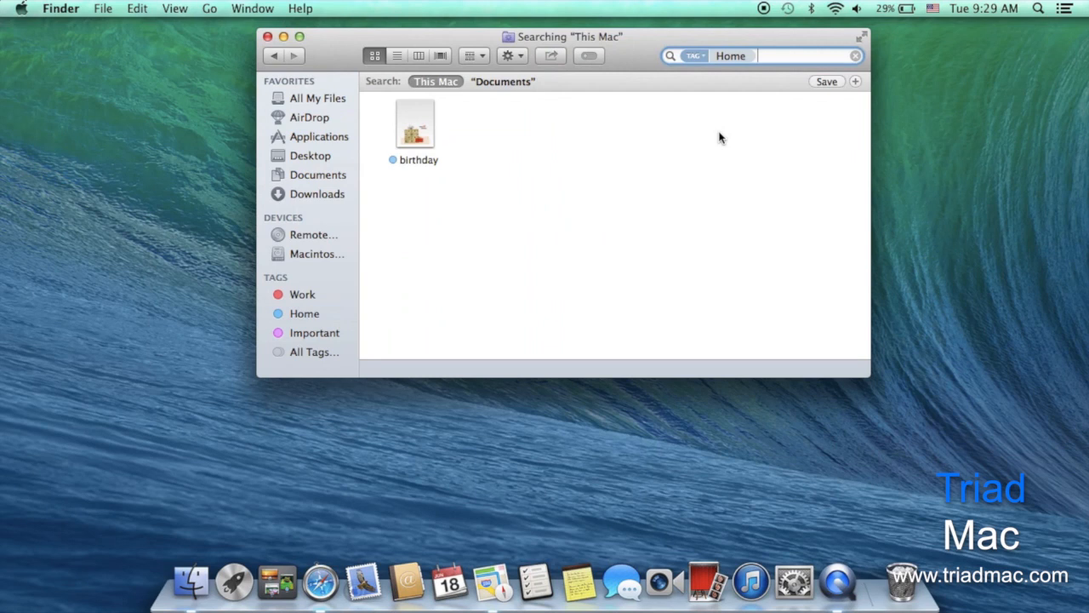
{"action": "mouse_move", "coordinate": [701, 142]}
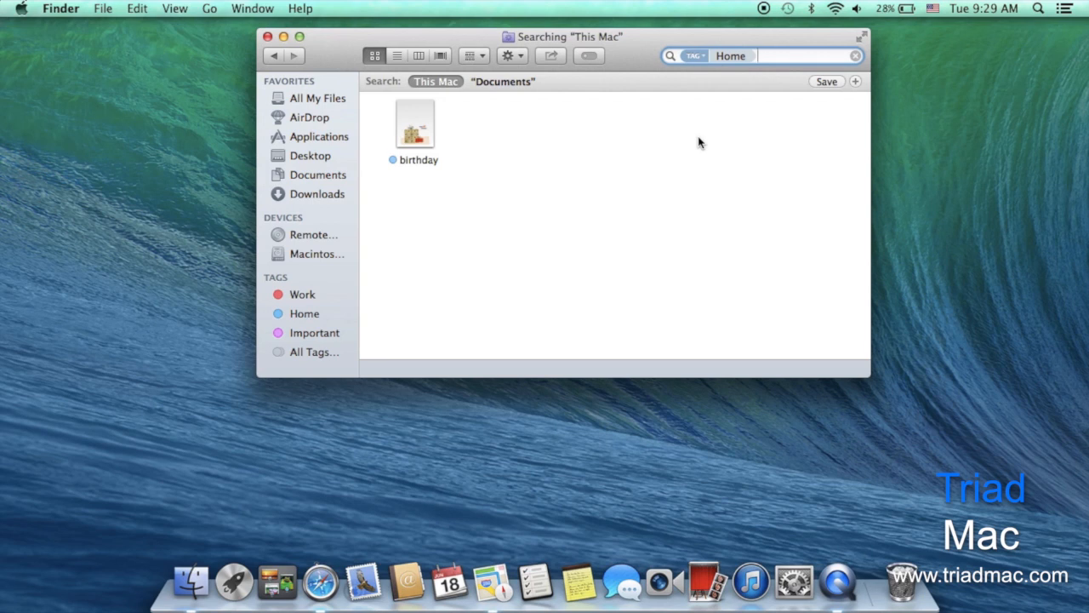
{"action": "left_click", "coordinate": [319, 174]}
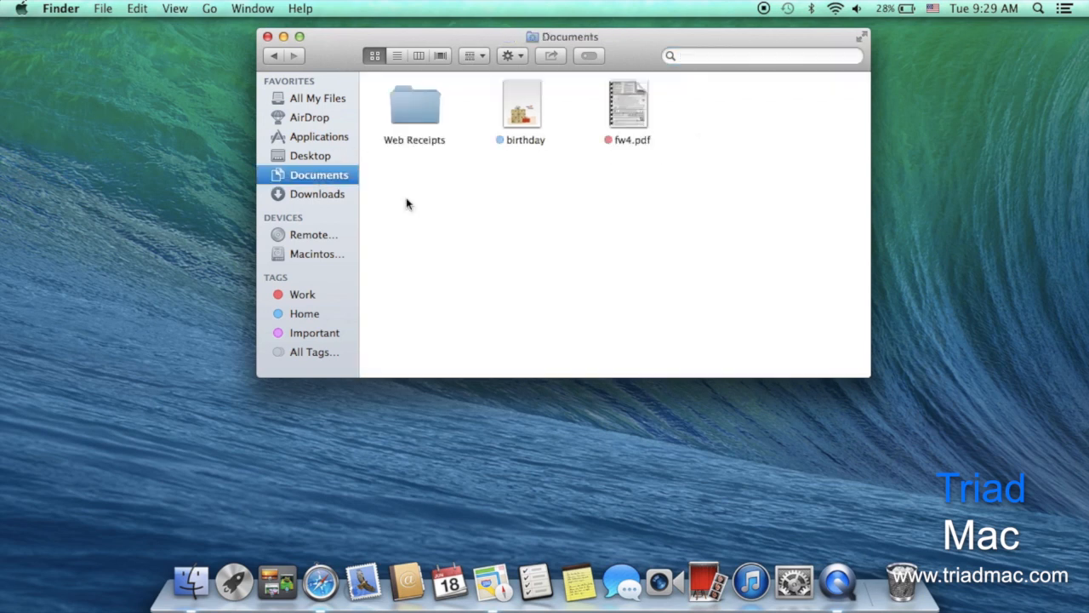
{"action": "mouse_move", "coordinate": [487, 205]}
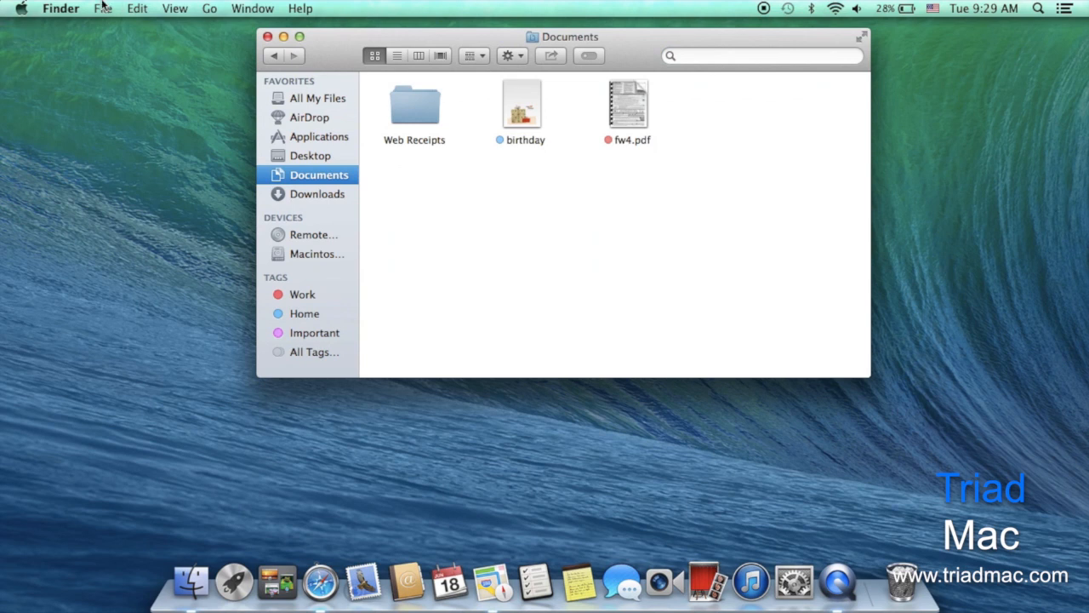
Merge Finder windows into tabs, show Desktop then Applications in the second tab, then close the window
{"action": "left_click", "coordinate": [102, 8]}
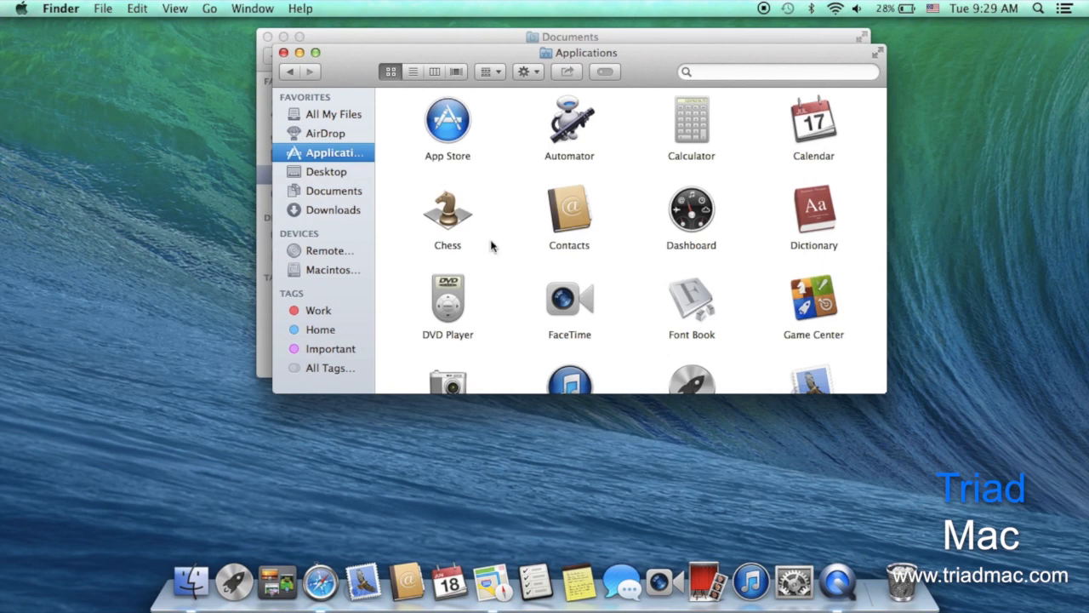
{"action": "left_click", "coordinate": [335, 189]}
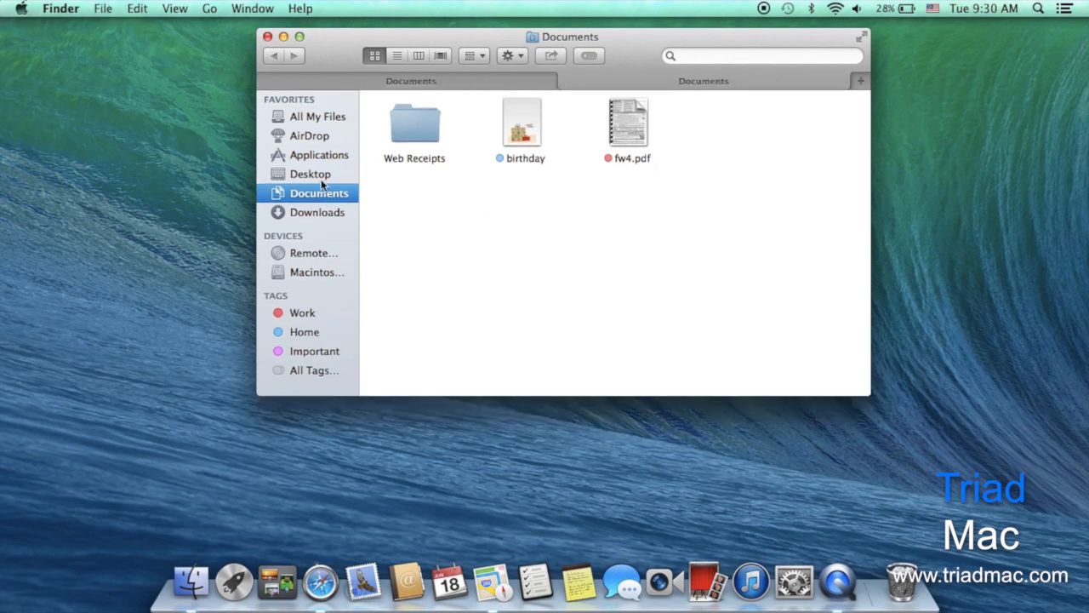
{"action": "left_click", "coordinate": [311, 173]}
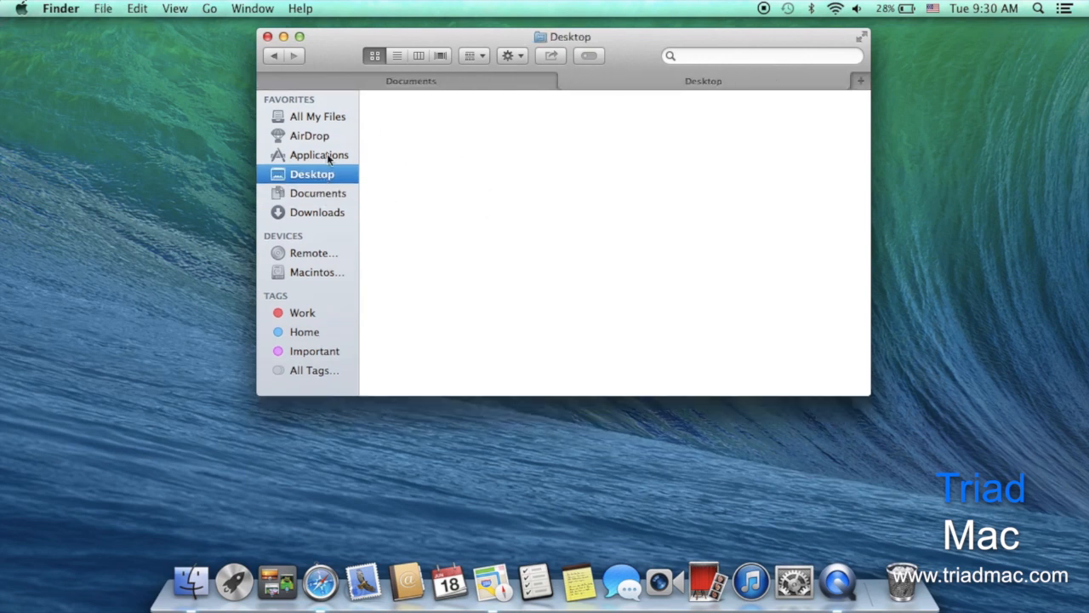
{"action": "left_click", "coordinate": [318, 154]}
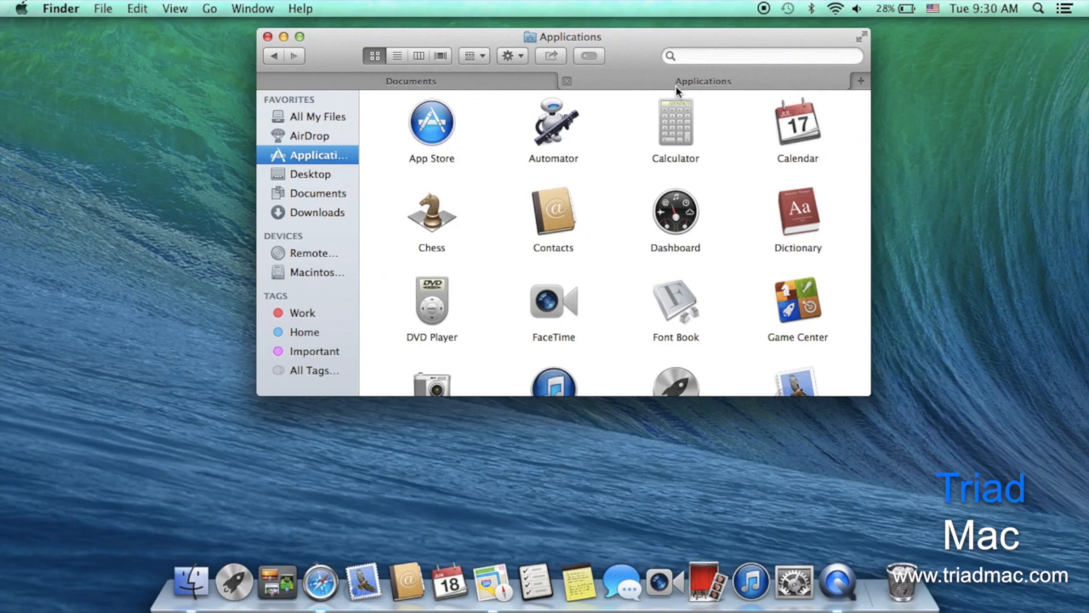
{"action": "left_click", "coordinate": [268, 37]}
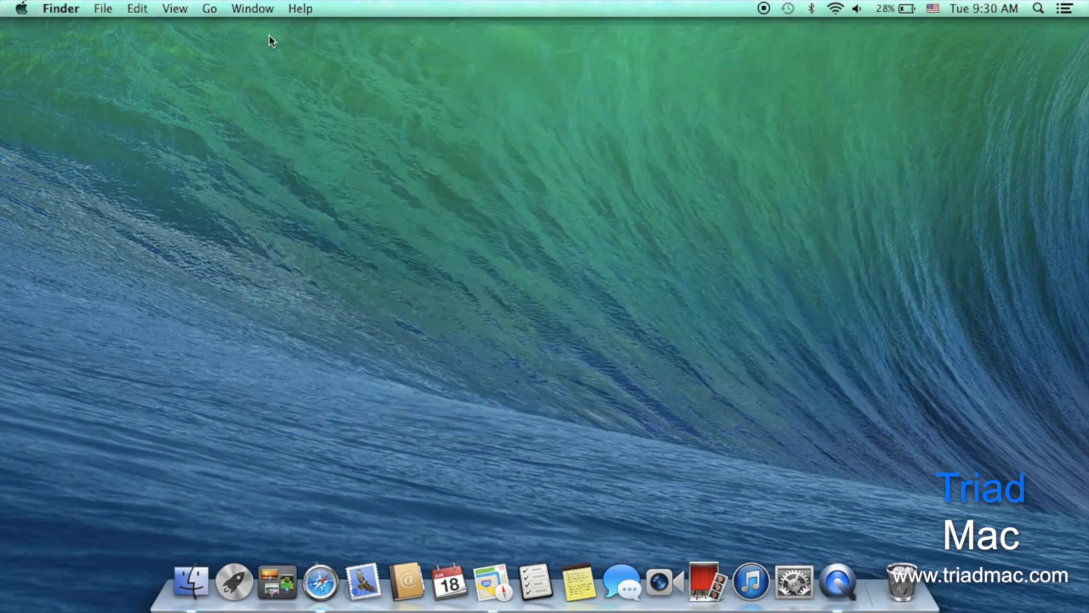
Launch Calendar, dismiss the quick event field, and view the Wednesday Lunch event's details
{"action": "left_click", "coordinate": [449, 582]}
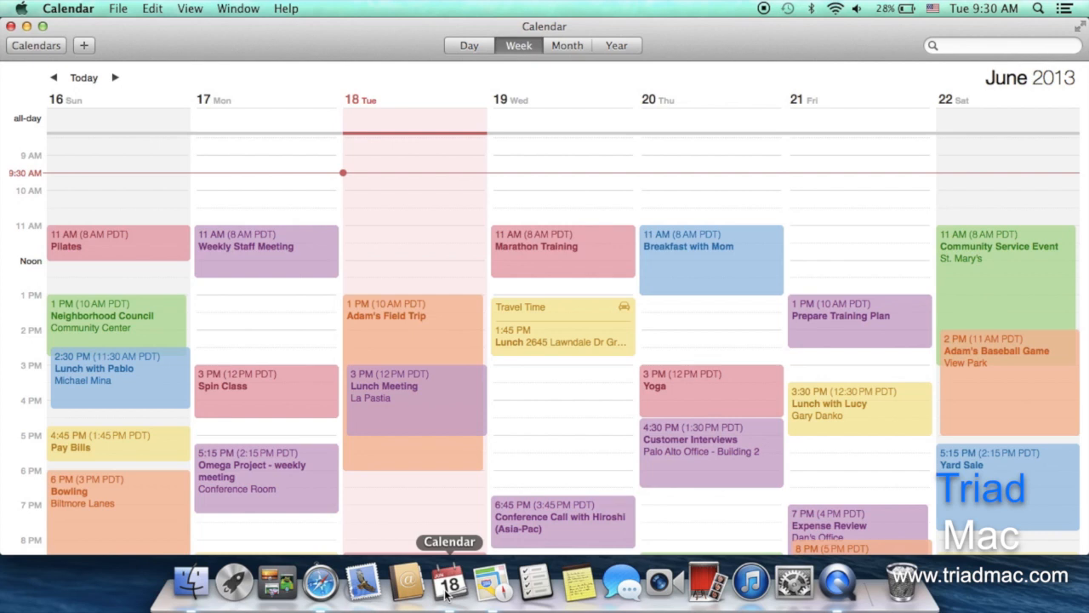
{"action": "mouse_move", "coordinate": [357, 501]}
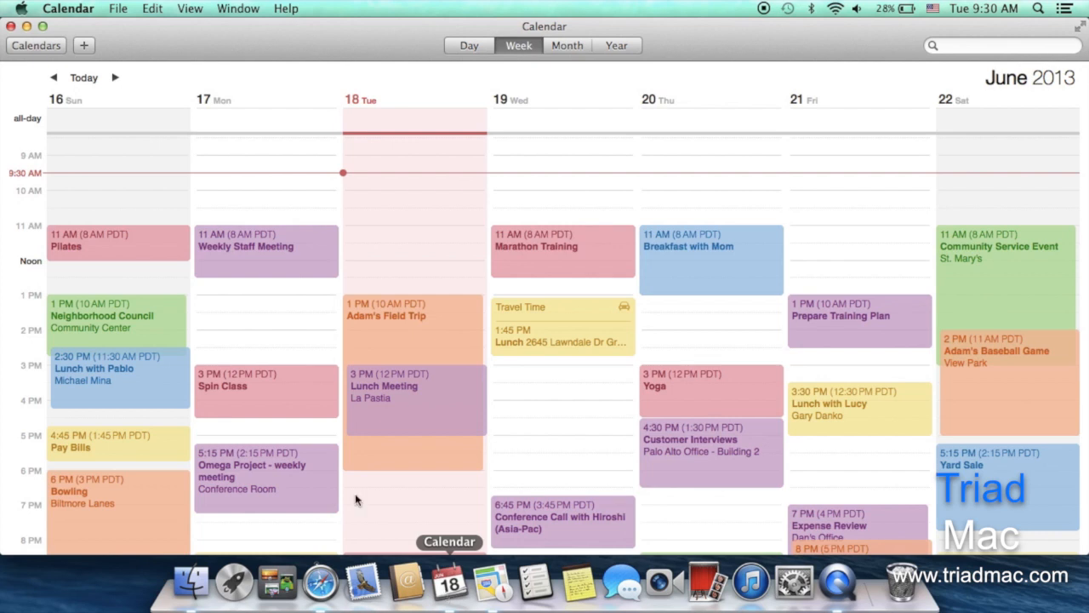
{"action": "left_click", "coordinate": [83, 45]}
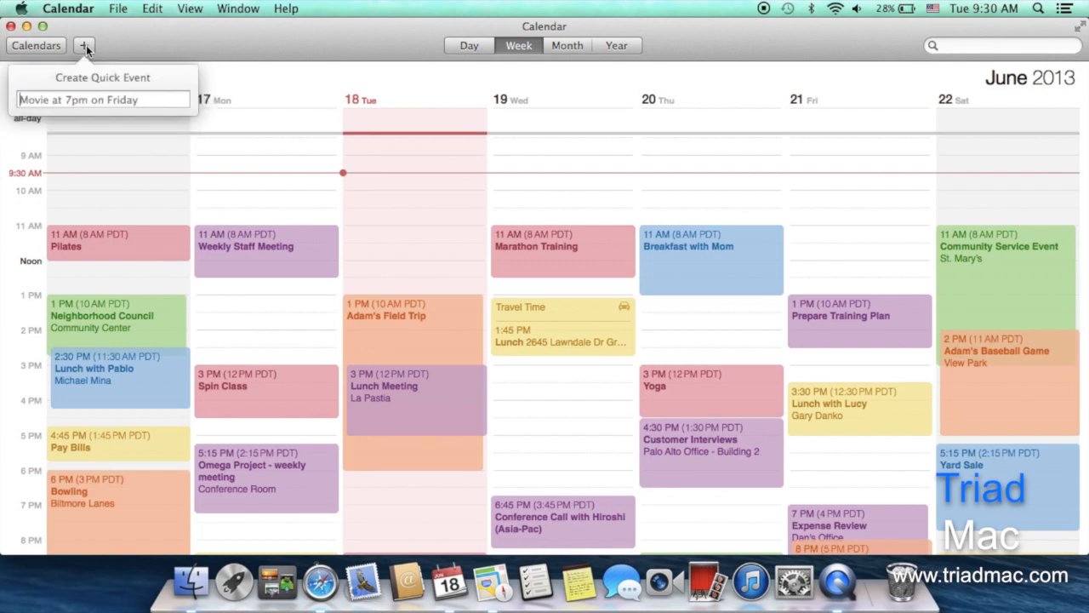
{"action": "left_click", "coordinate": [561, 327]}
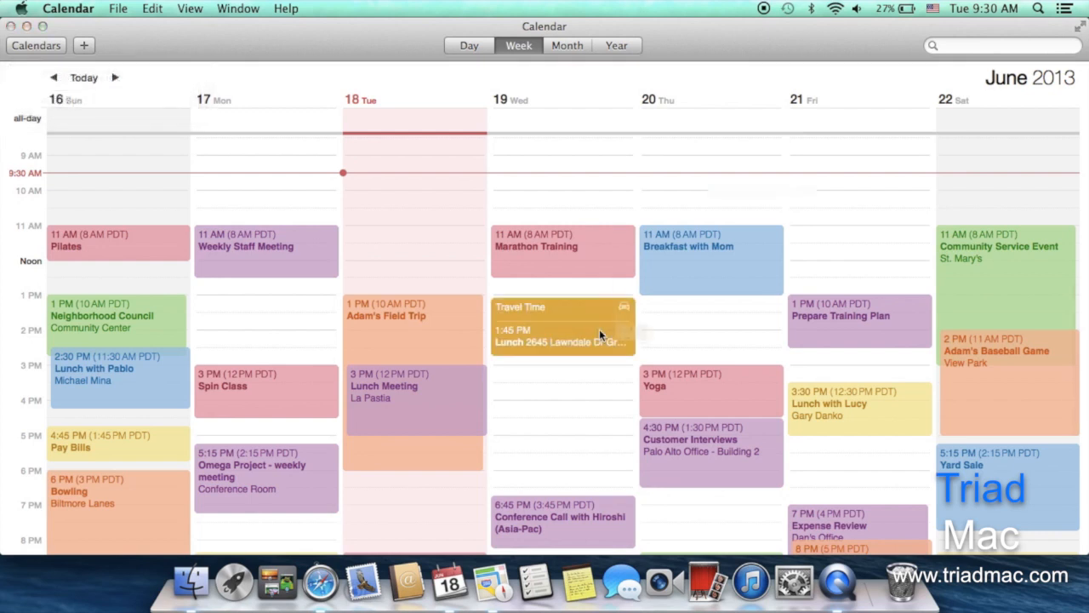
{"action": "left_click", "coordinate": [561, 341]}
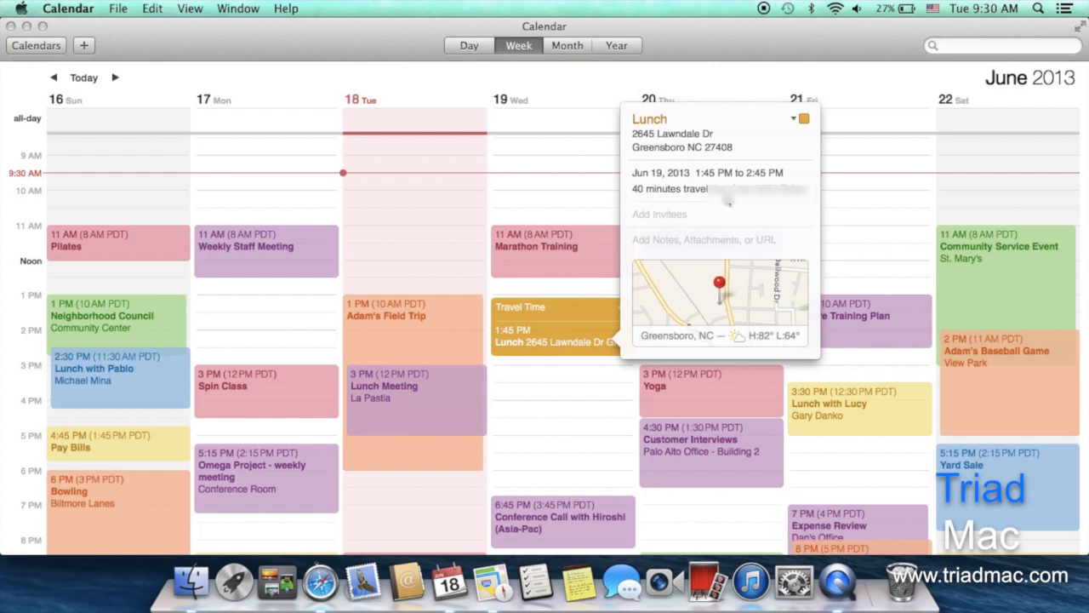
{"action": "mouse_move", "coordinate": [703, 326]}
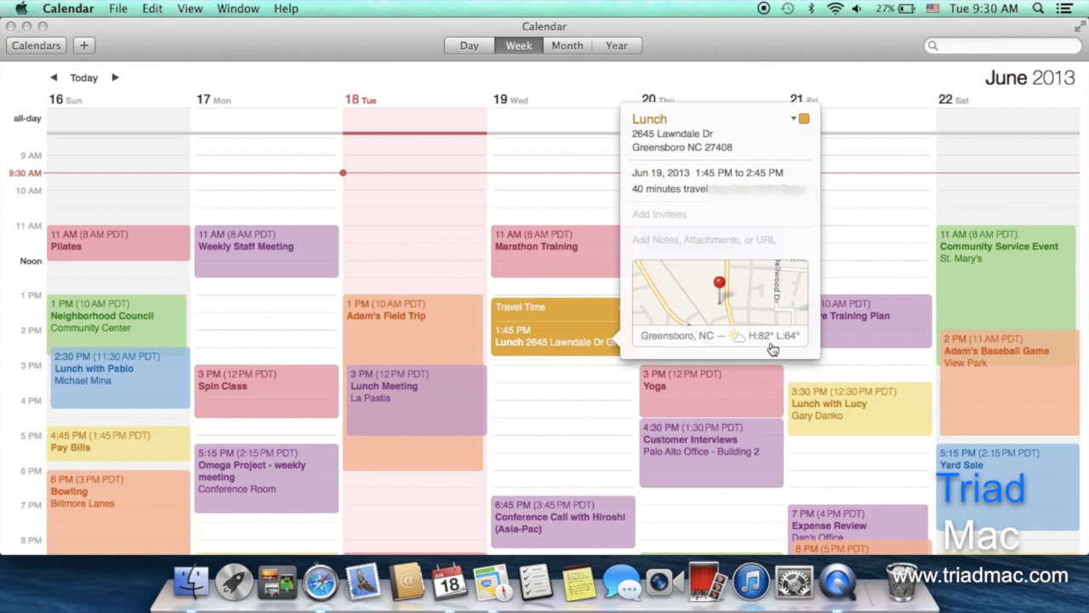
{"action": "mouse_move", "coordinate": [766, 340]}
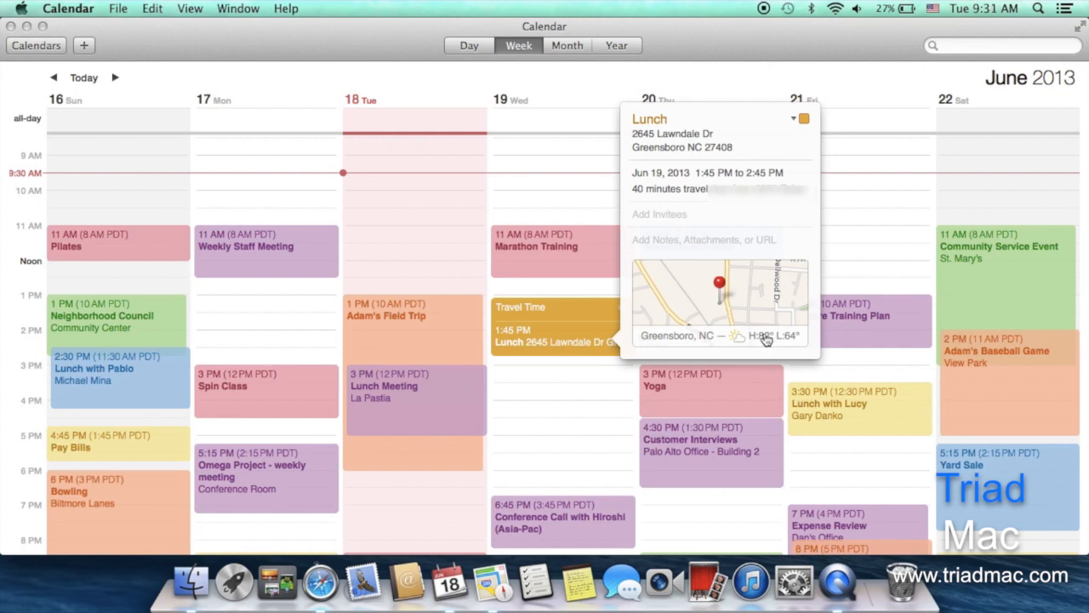
{"action": "mouse_move", "coordinate": [743, 317]}
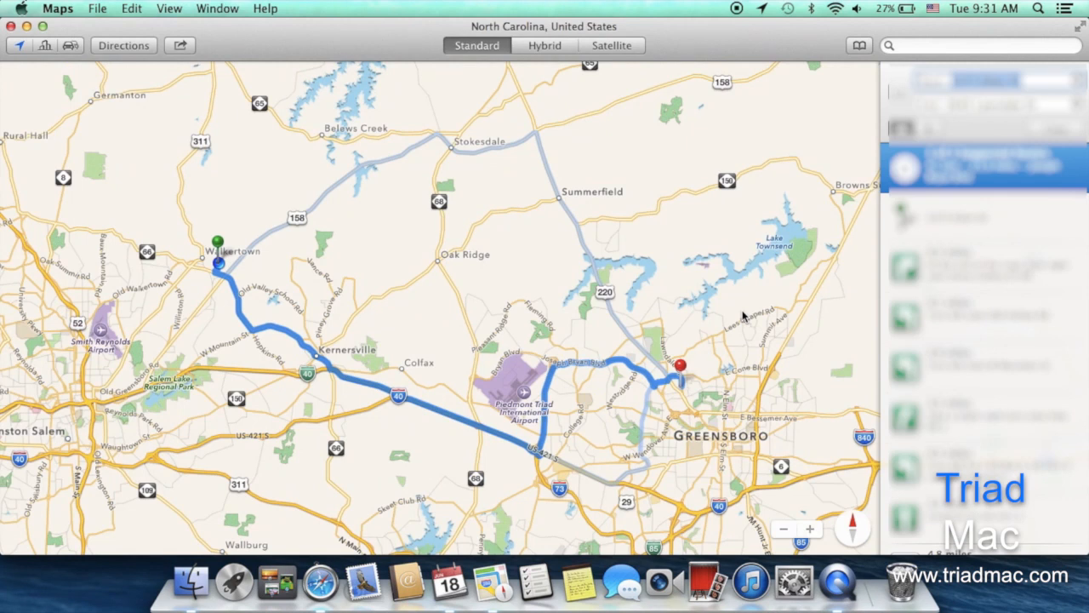
{"action": "mouse_move", "coordinate": [651, 342]}
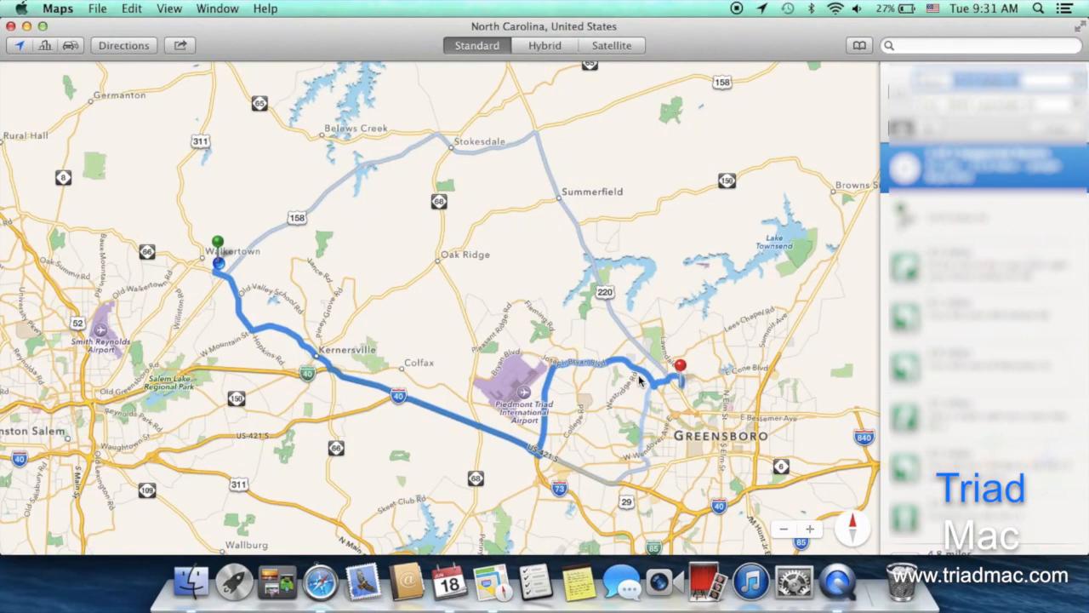
{"action": "mouse_move", "coordinate": [808, 19]}
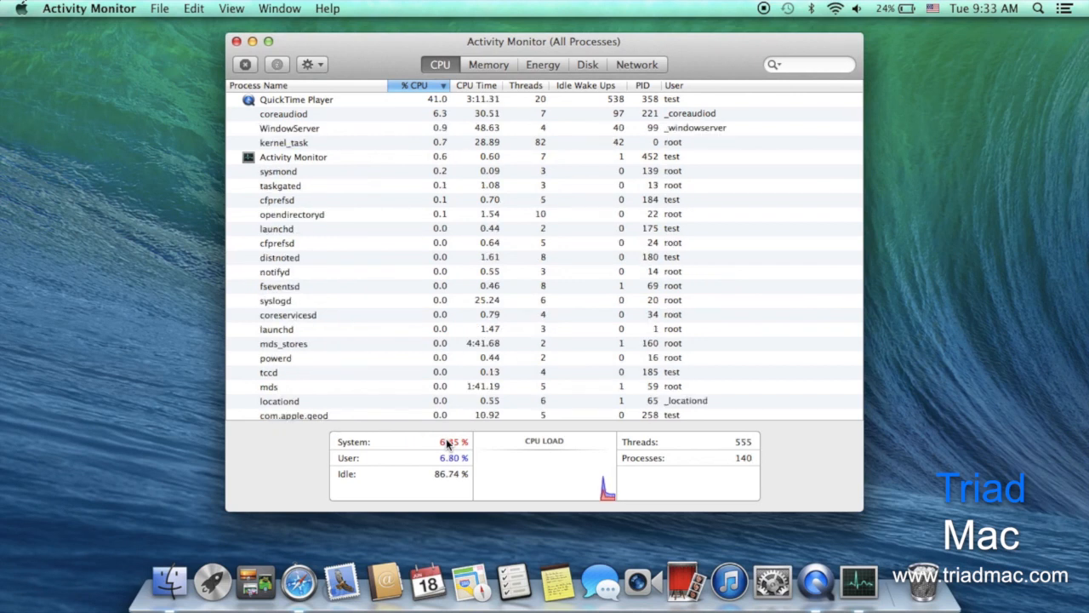
View apps' energy impact in Activity Monitor, then bring Safari's Top Sites to the front
{"action": "left_click", "coordinate": [542, 63]}
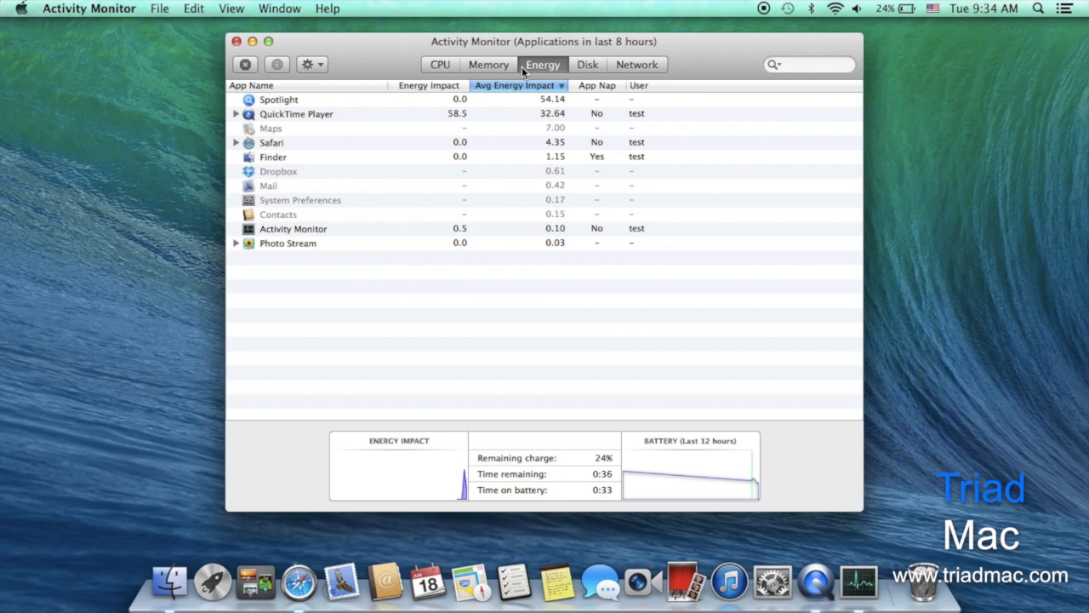
{"action": "left_click", "coordinate": [299, 581]}
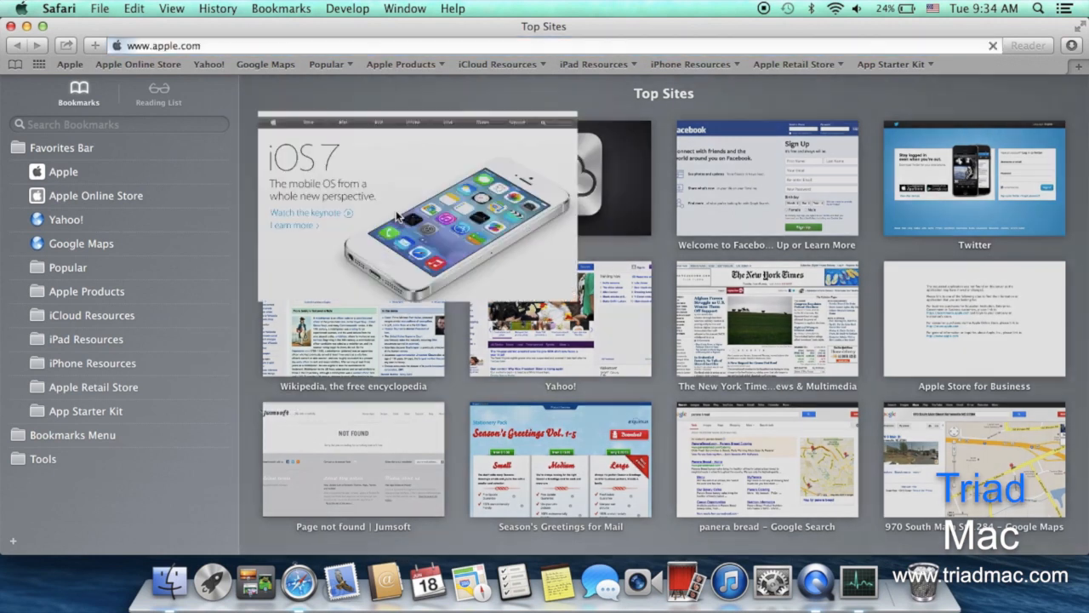
Open apple.com from Top Sites, then bring up Maps' 3D Flyover view of Paris
{"action": "left_click", "coordinate": [417, 209]}
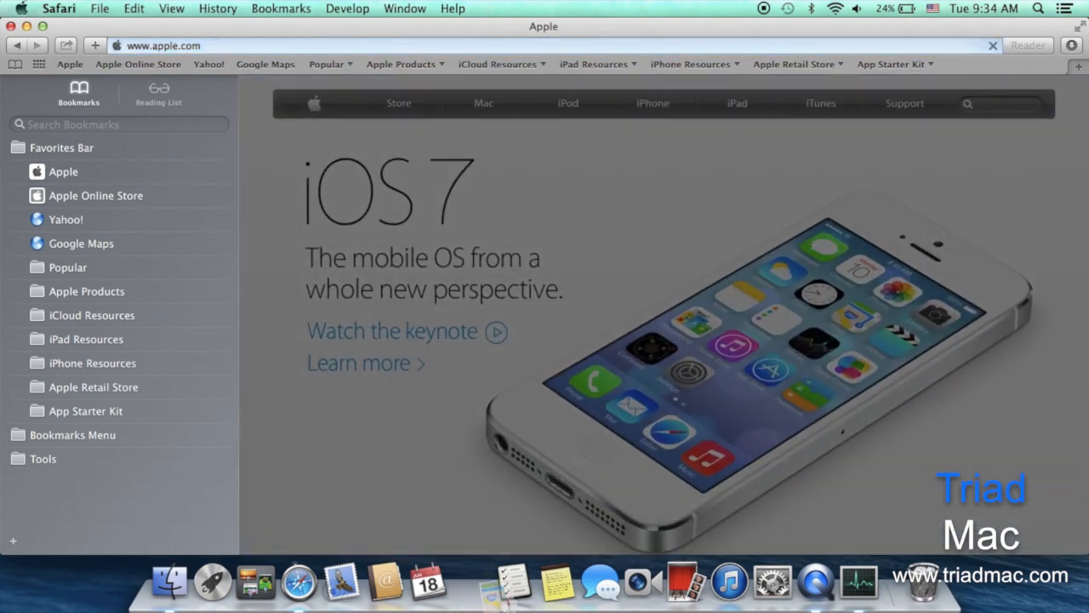
{"action": "left_click", "coordinate": [471, 583]}
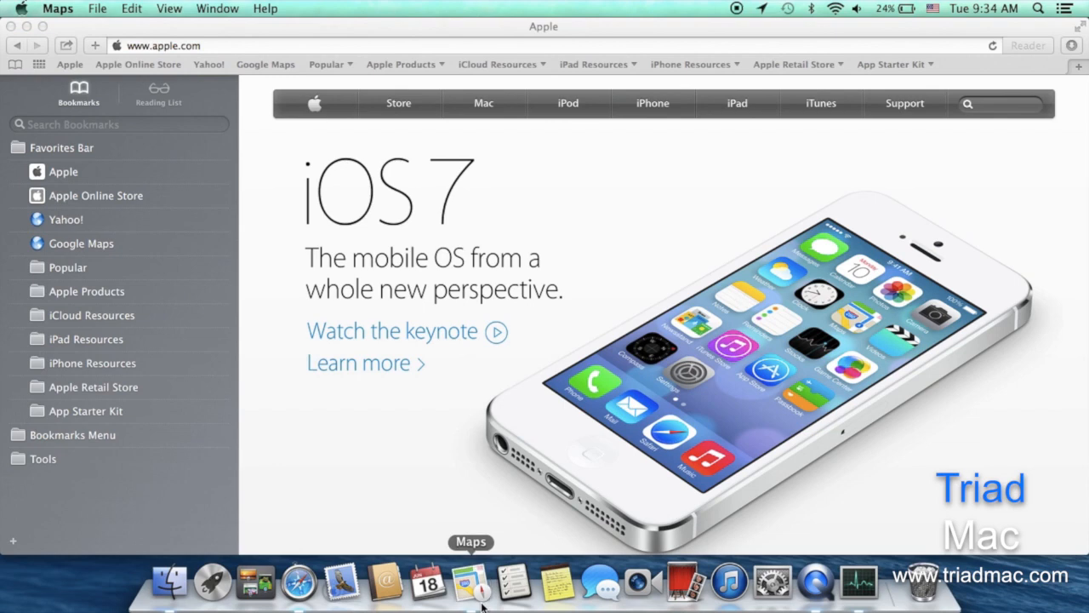
{"action": "left_click", "coordinate": [471, 583]}
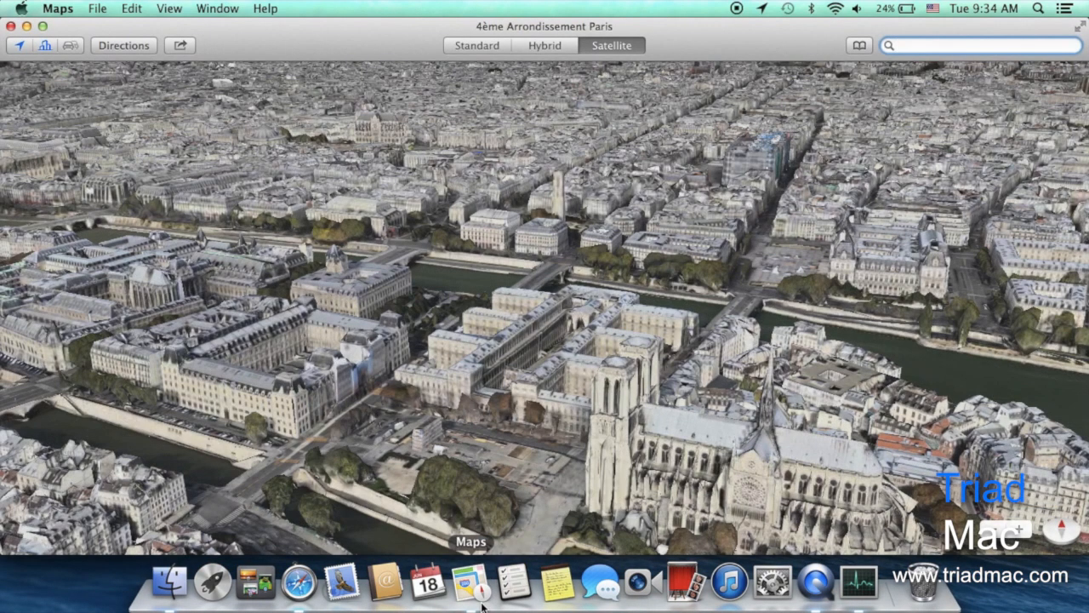